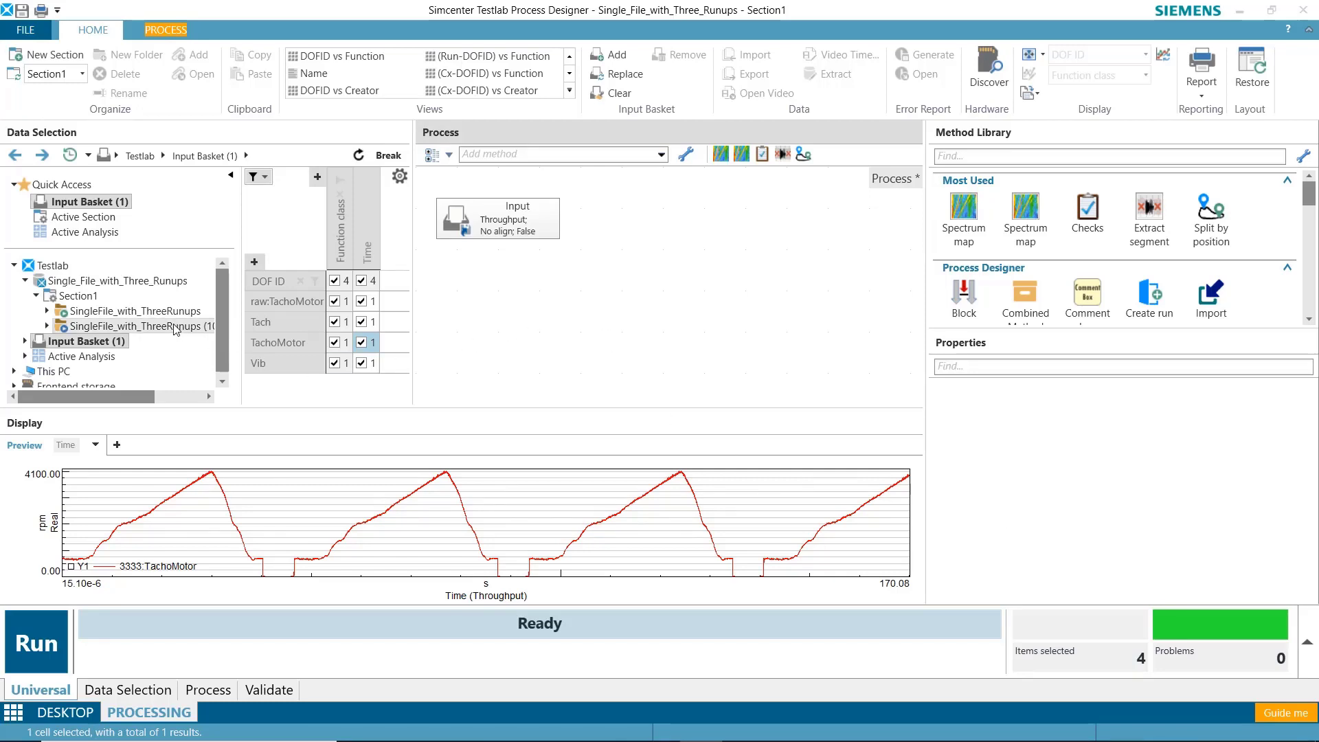
Select the TachoMotor and Vib time signals together as process input.
left_click(363, 363)
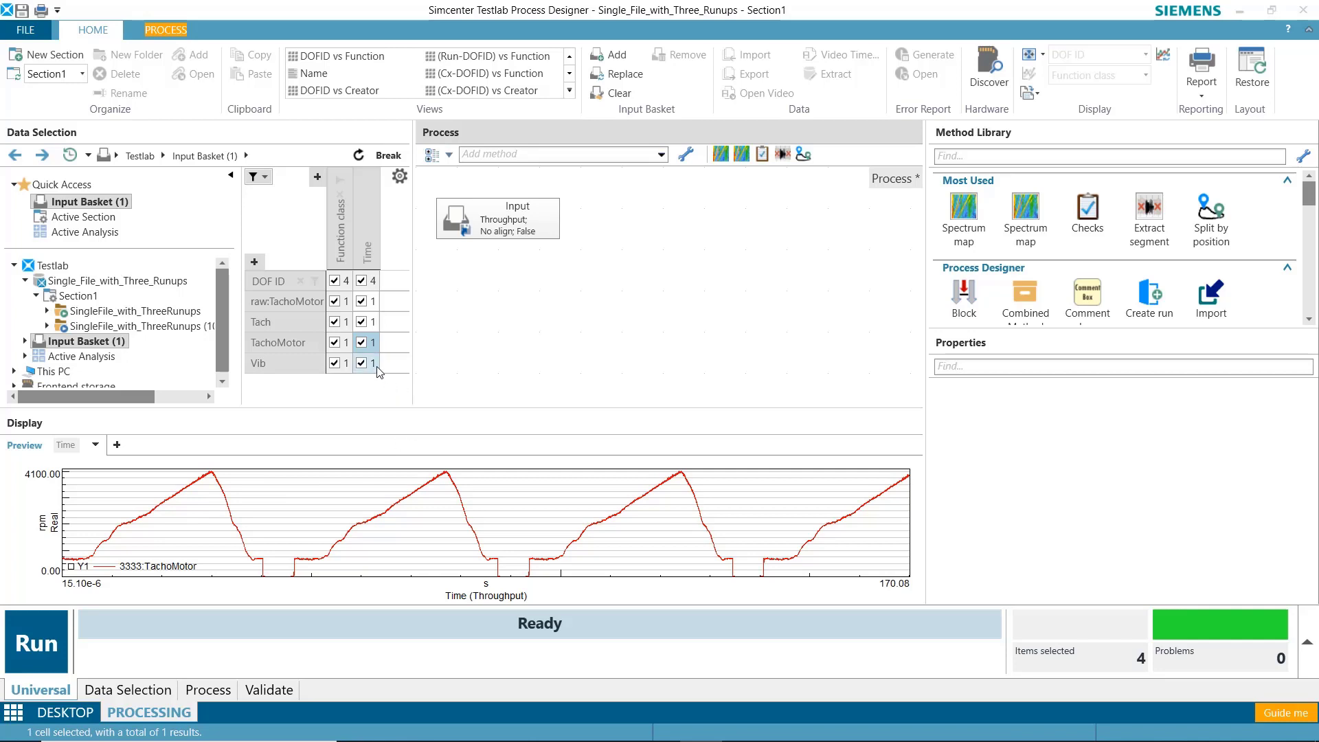
left_click(364, 362)
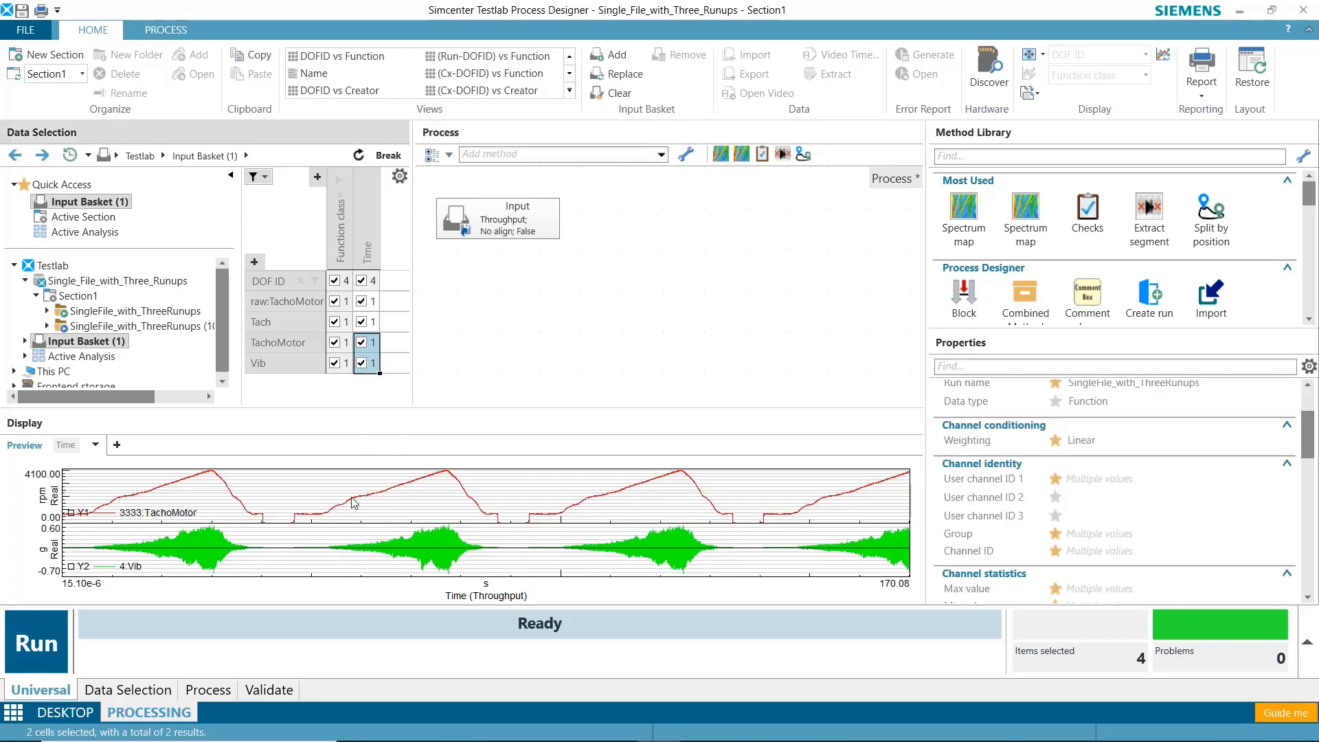
mouse_move(532, 525)
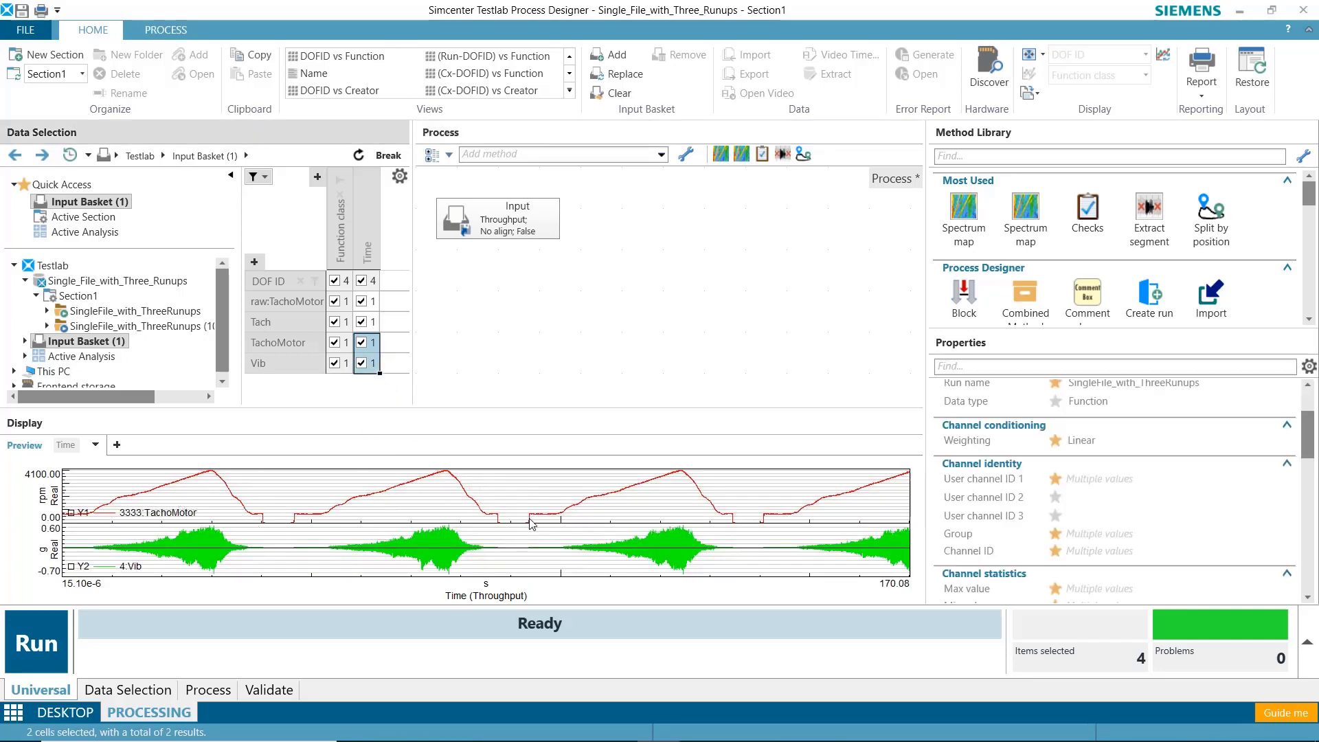
mouse_move(895, 469)
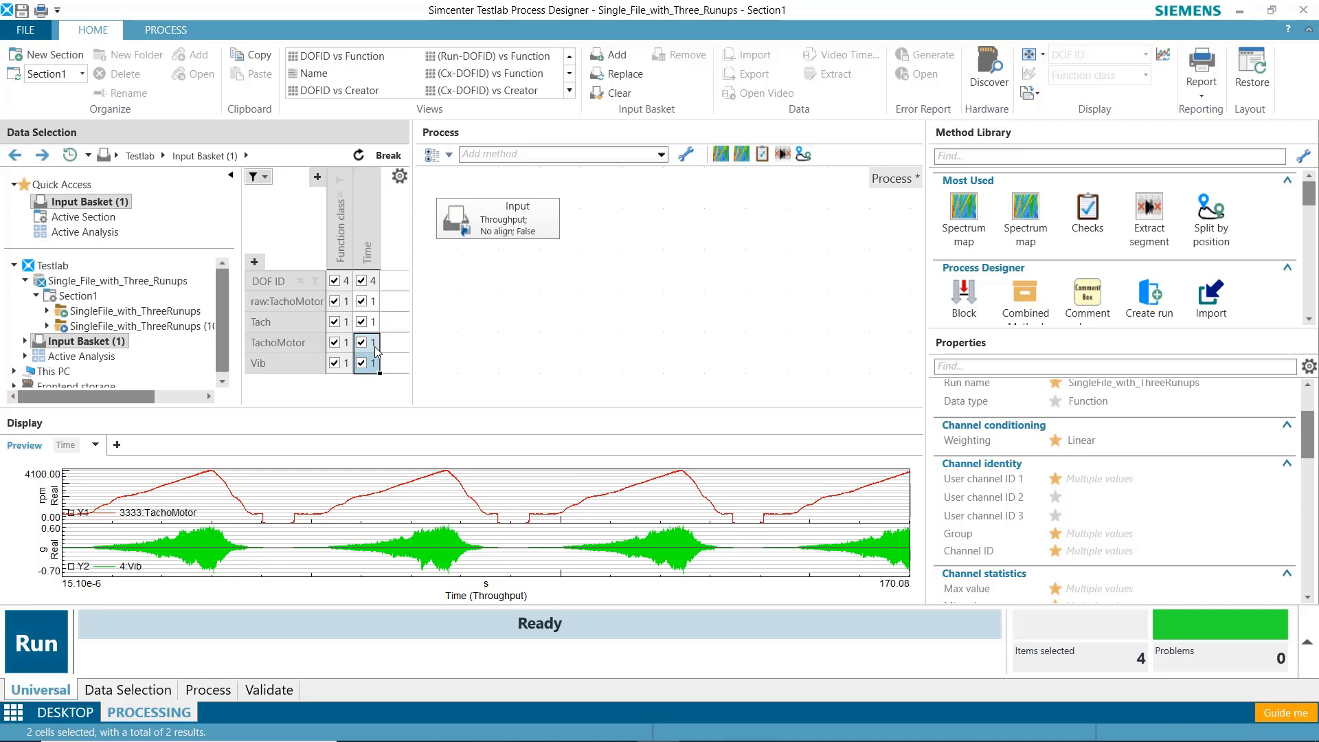
Add a Spectrum map method from Most Used, connected after the Input block.
left_click(362, 343)
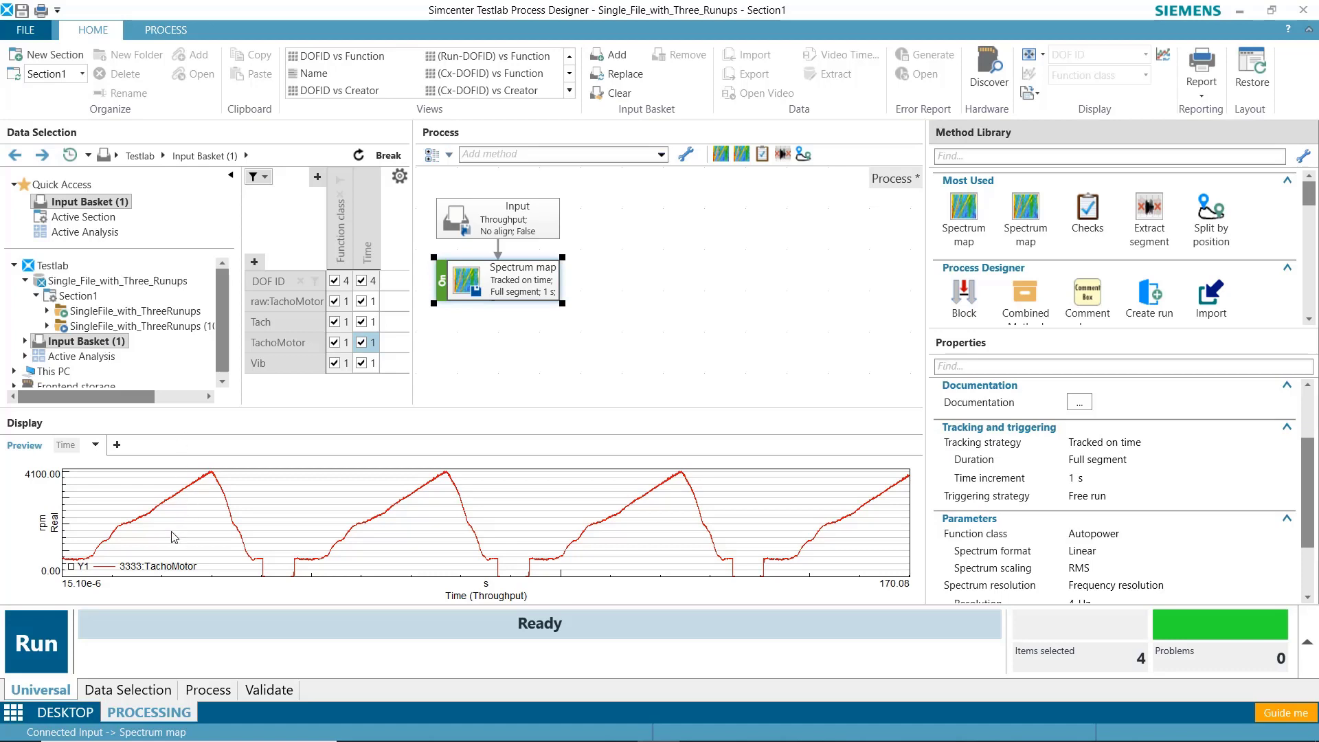
mouse_move(138, 523)
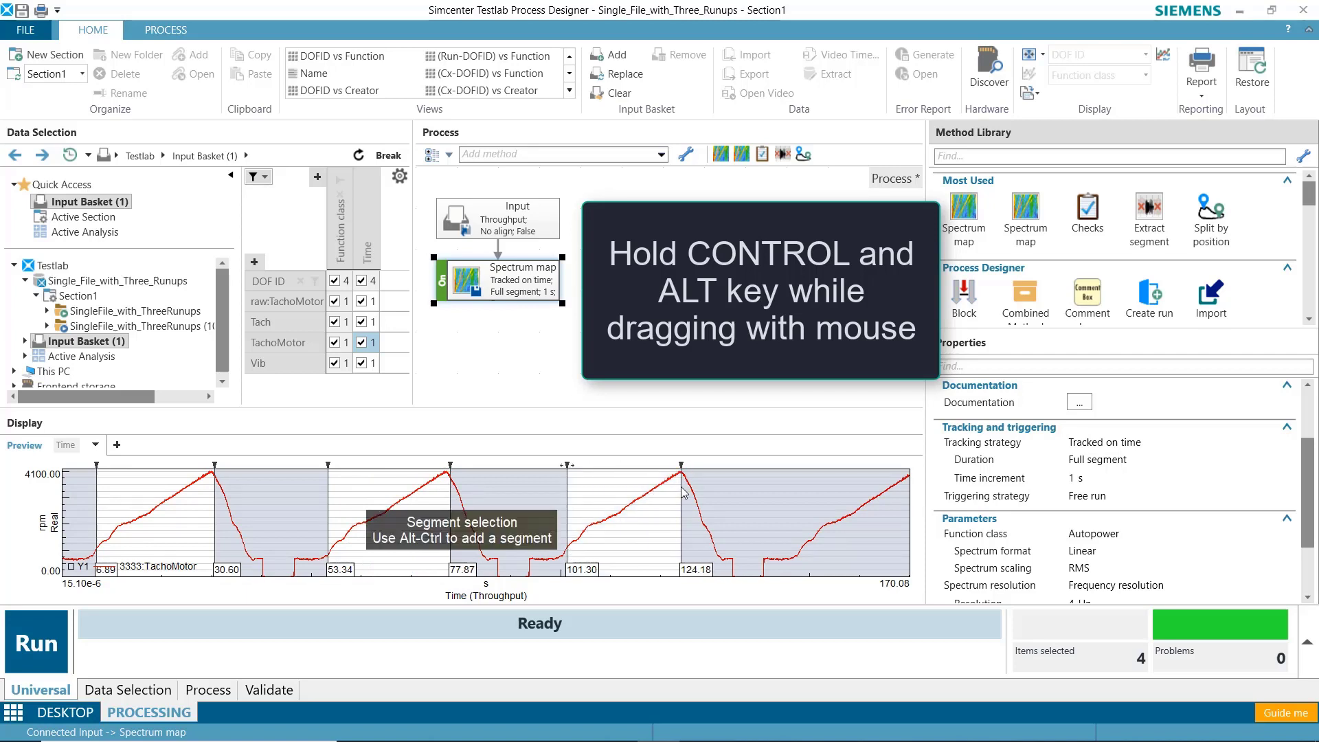
Mark the three run-up portions of the TachoMotor preview as separate segments.
left_click(498, 280)
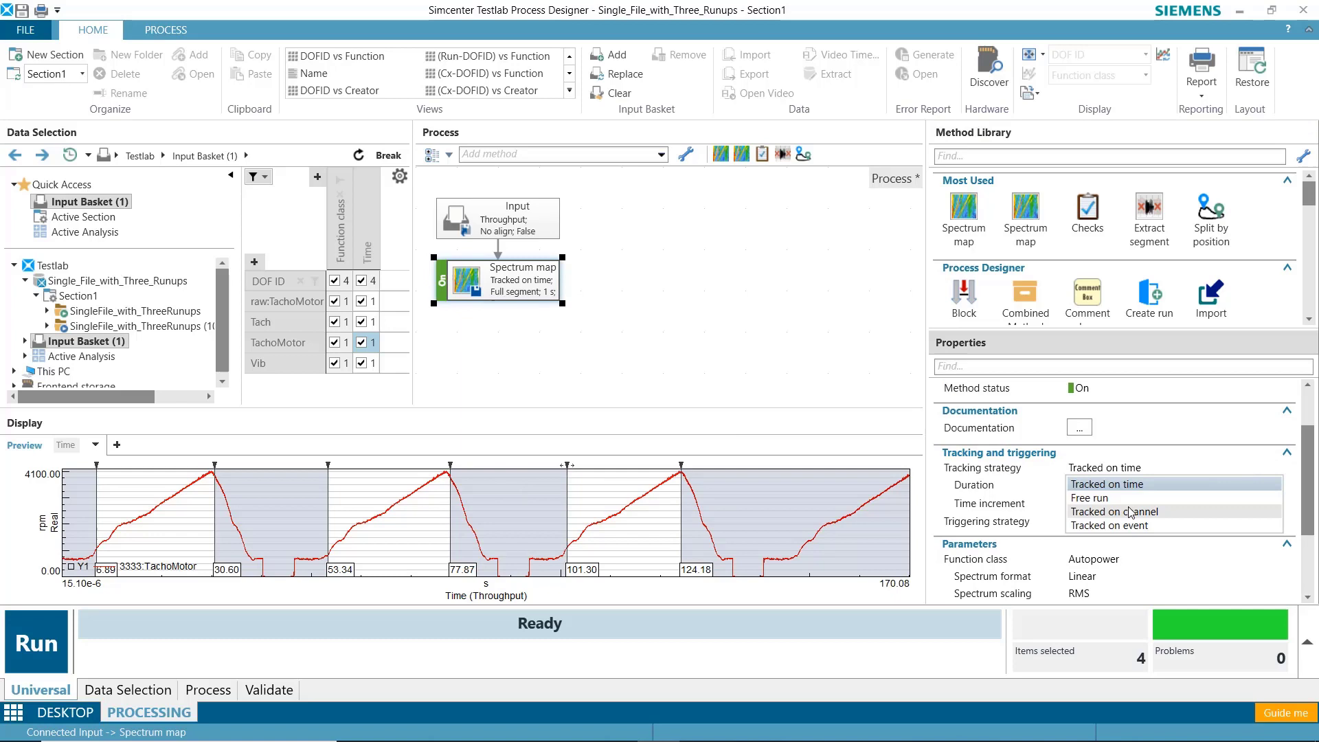
Set the Spectrum map tracking strategy to Tracked on channel (TachoMotor, 1500–3000 rpm).
left_click(1113, 511)
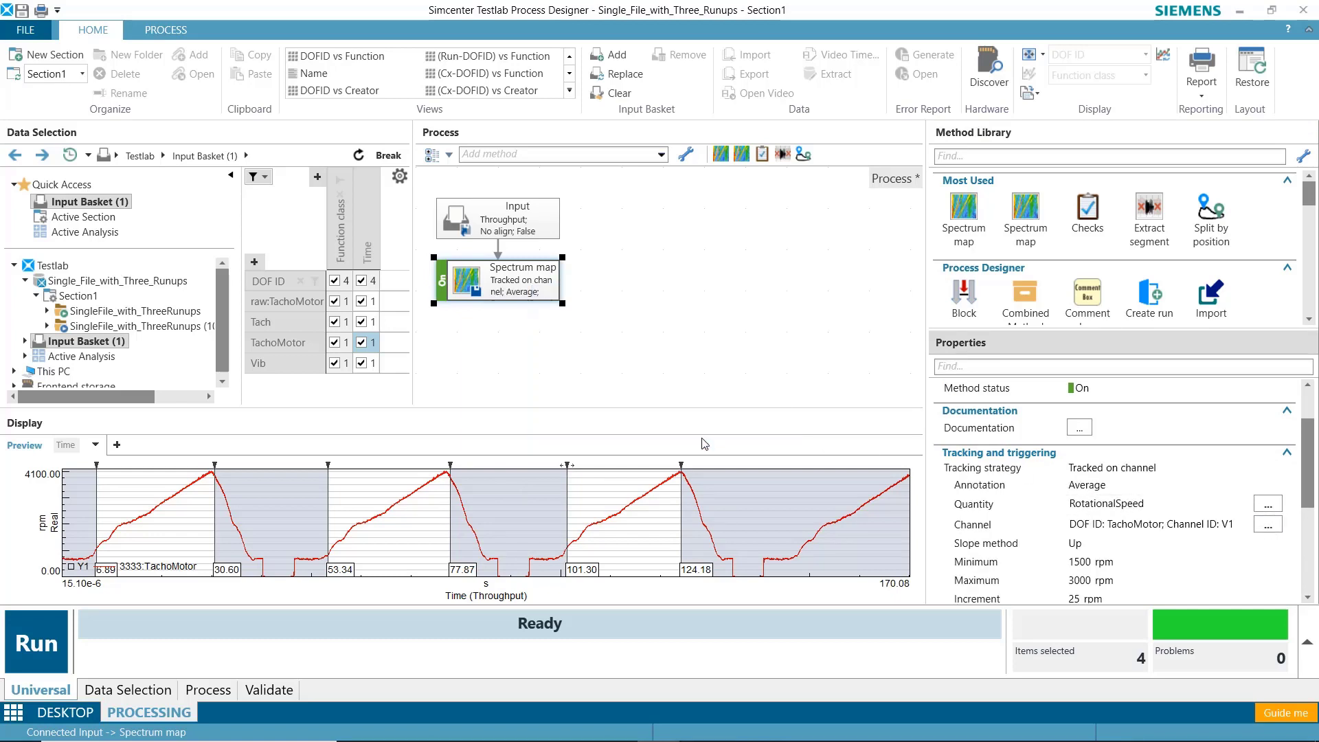
mouse_move(671, 499)
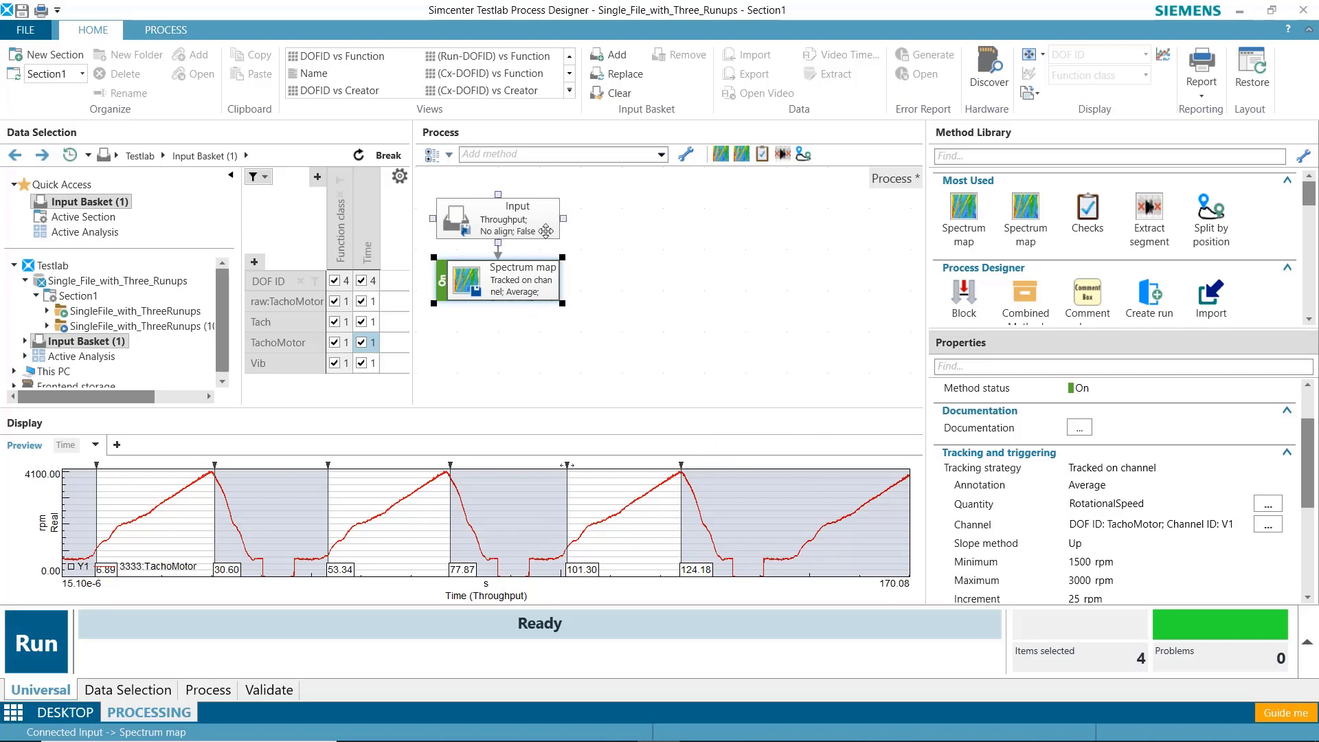
Overwrite the Input block's segments with the three run-ups marked in the display.
left_click(497, 218)
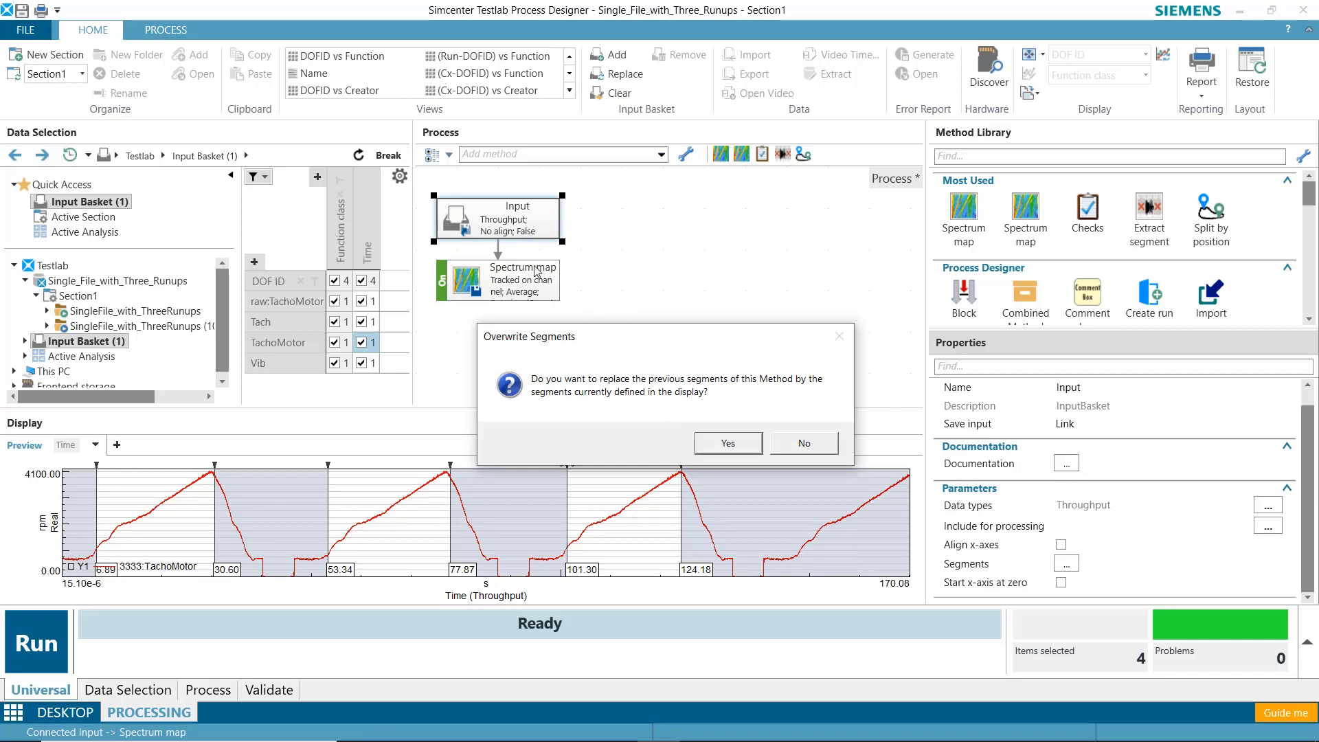
mouse_move(521, 229)
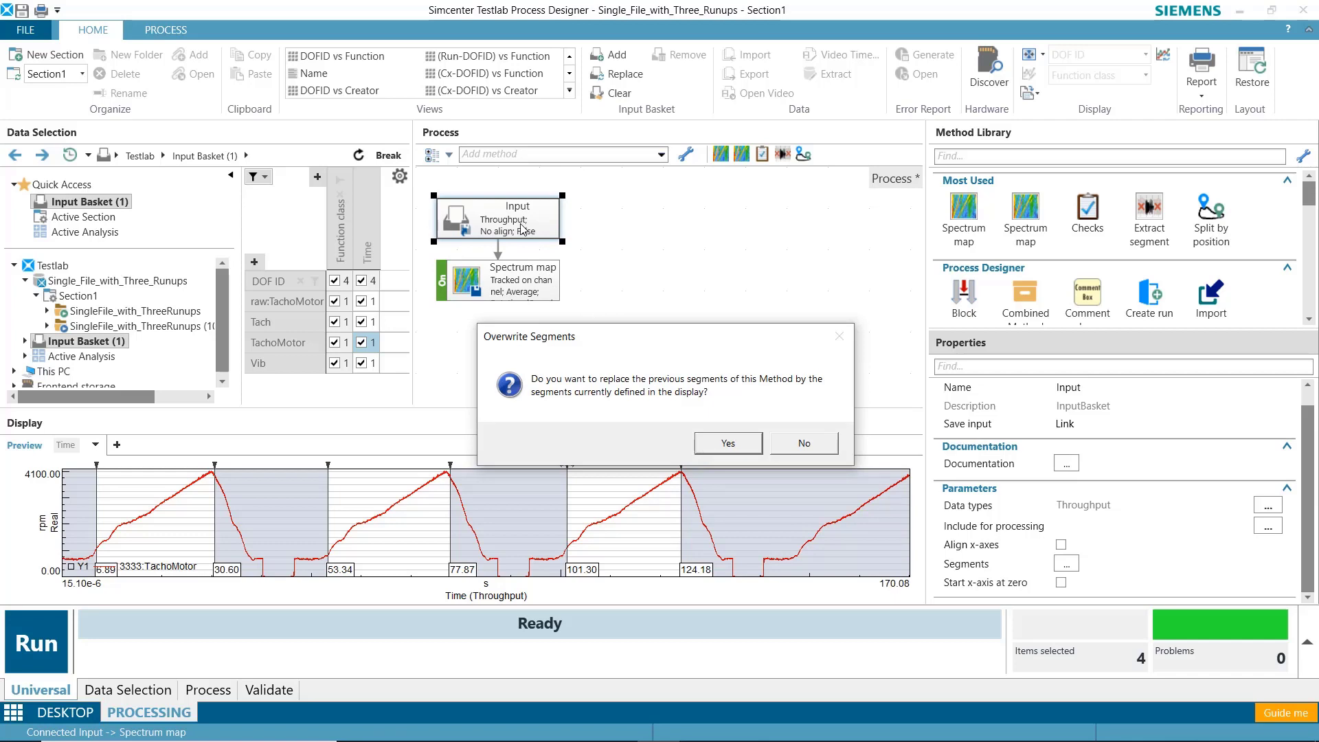
left_click(727, 443)
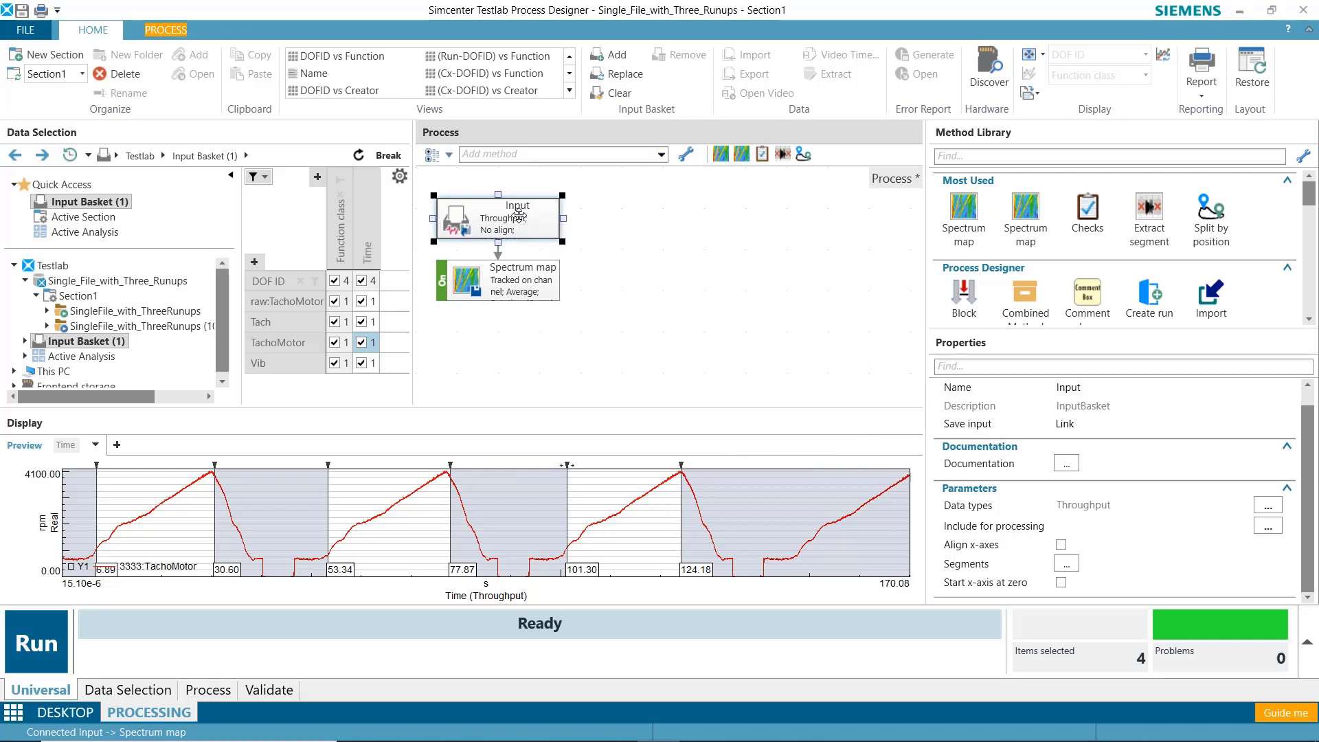
left_click(1065, 562)
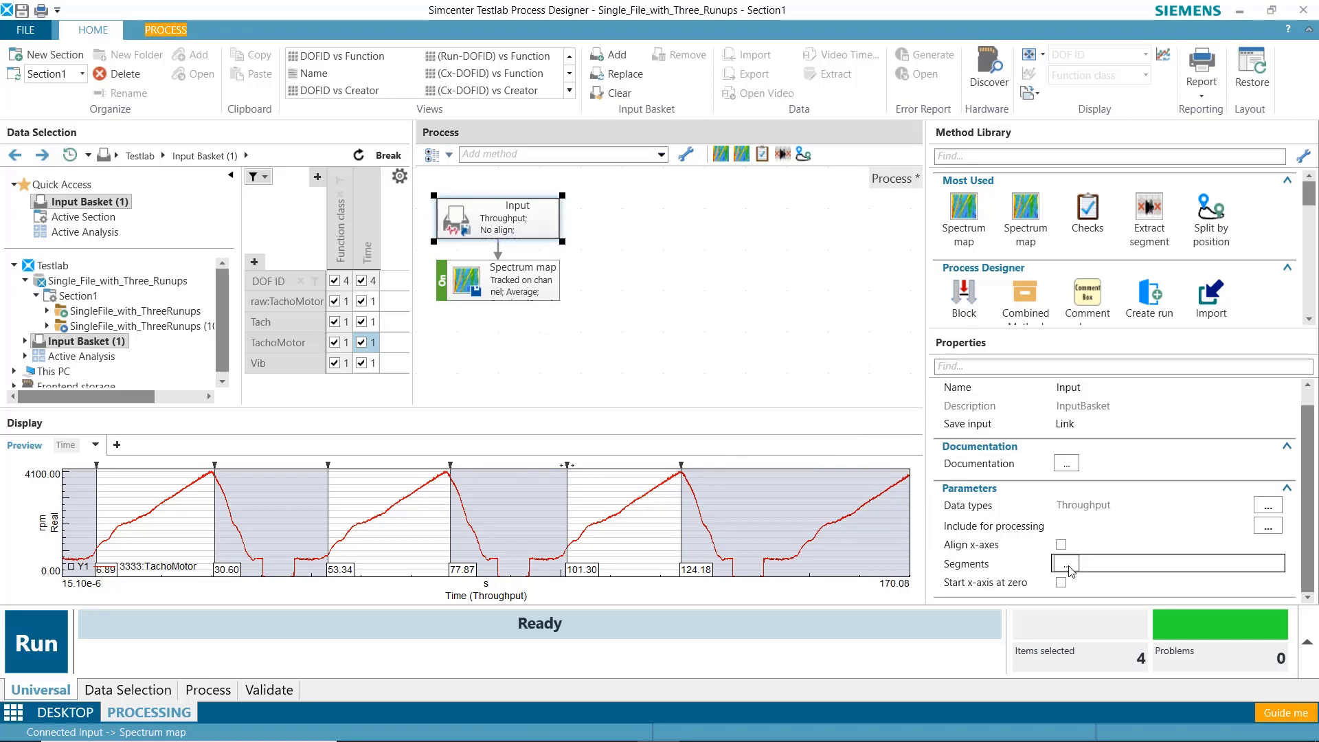
Enter run suffixes Run1, Run2 and Run3 in the Segment List and accept them.
left_click(1068, 563)
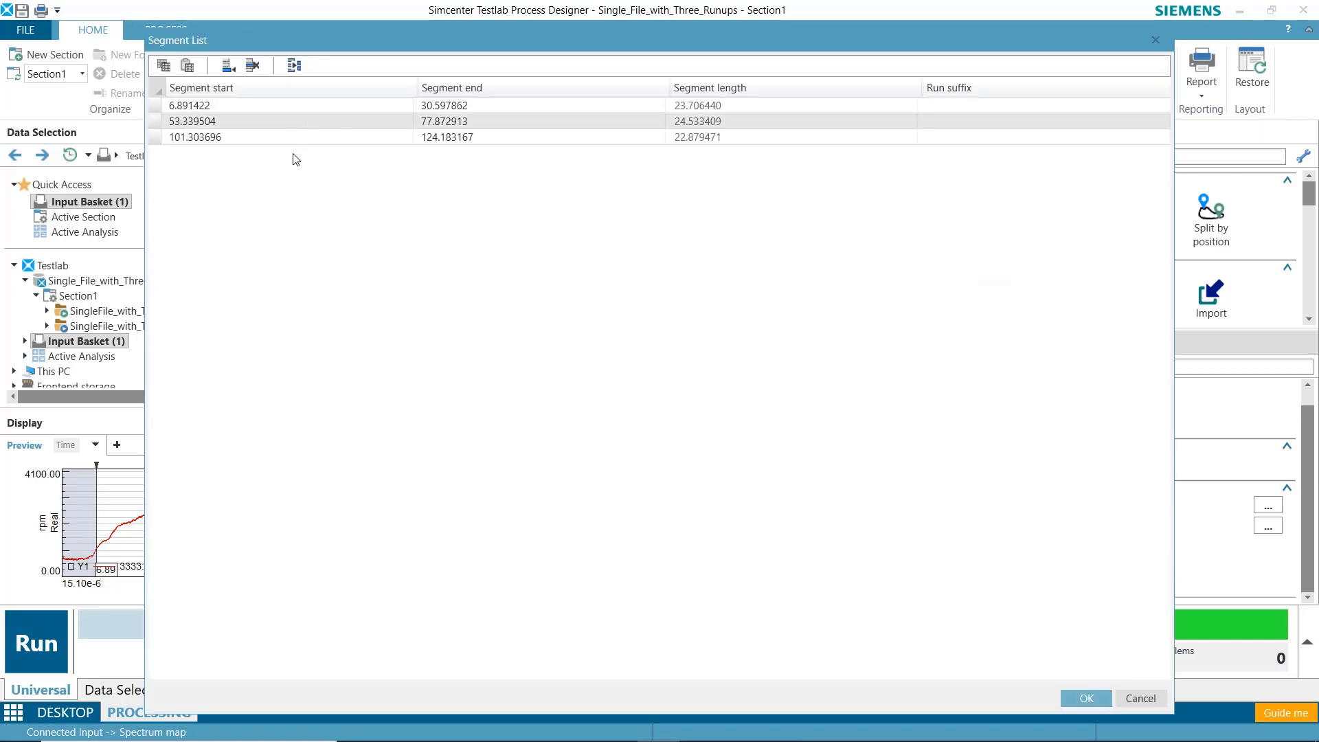
left_click(1043, 105)
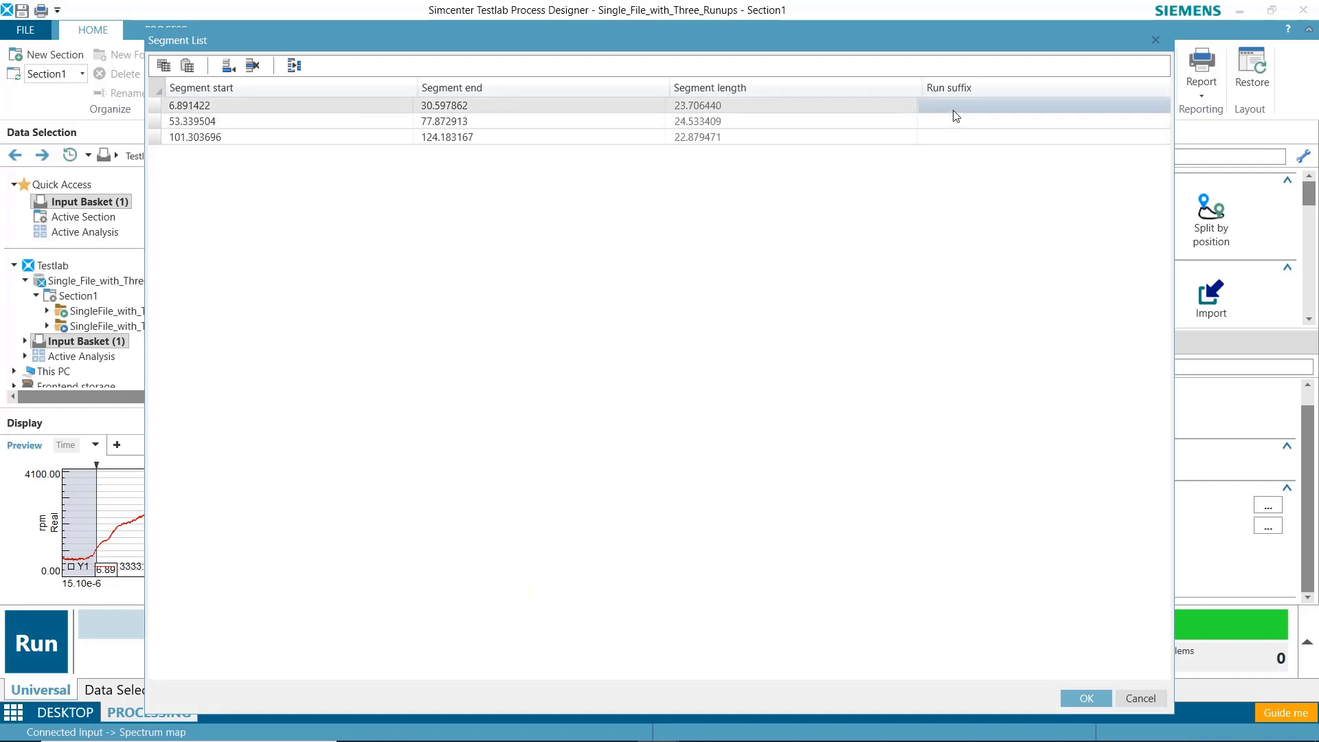
type("Run1")
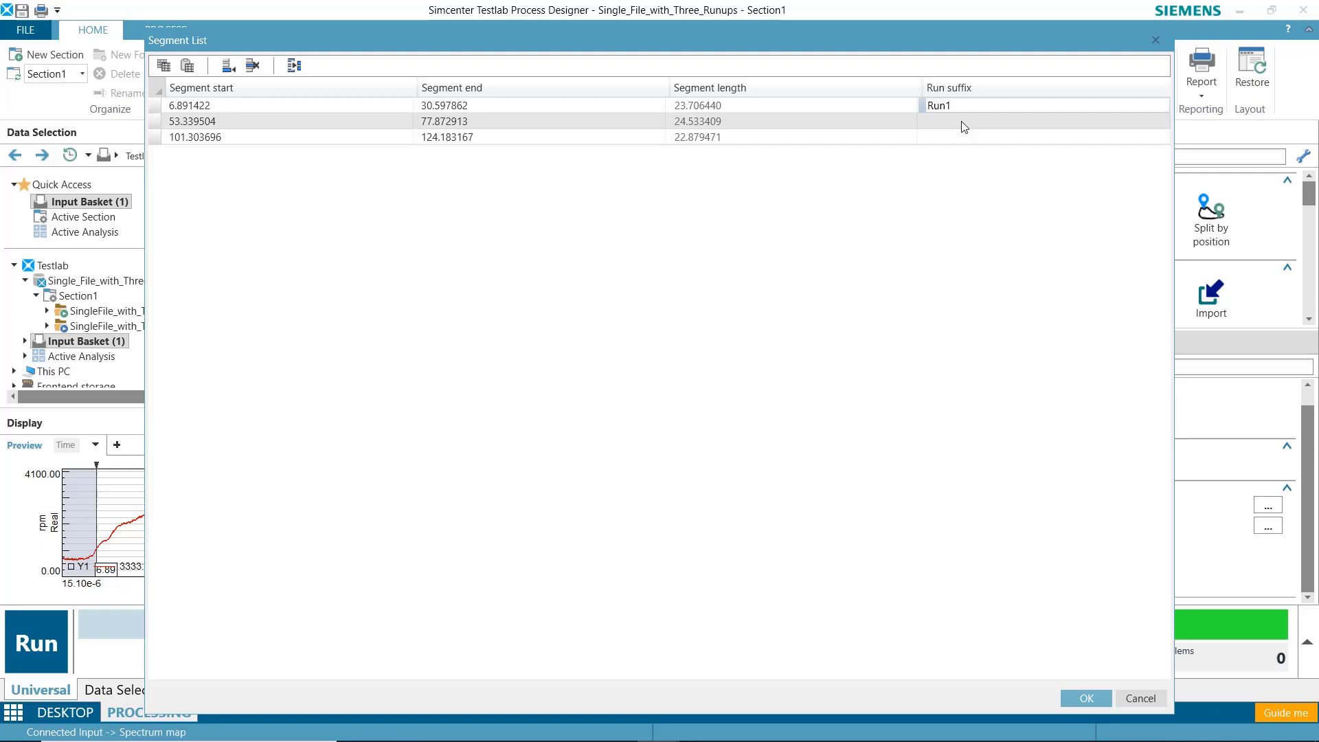
type("Run2")
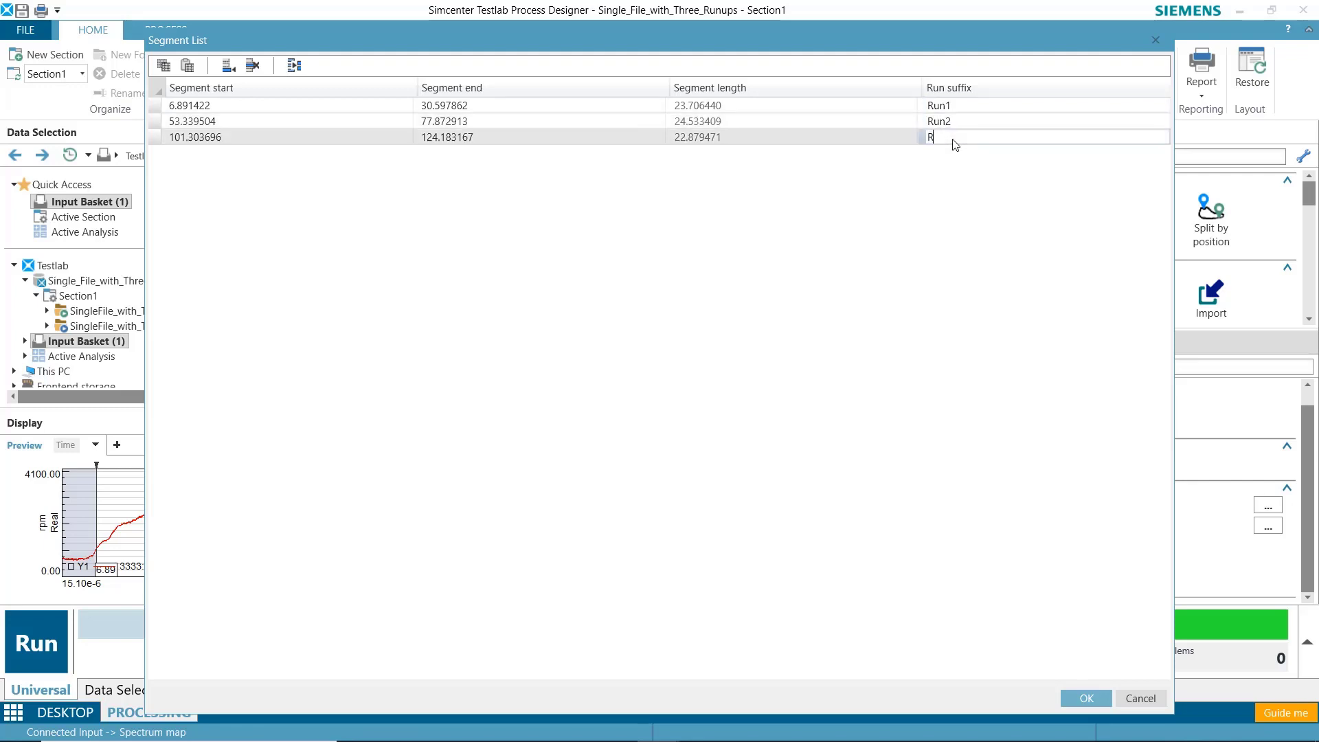
type("un3")
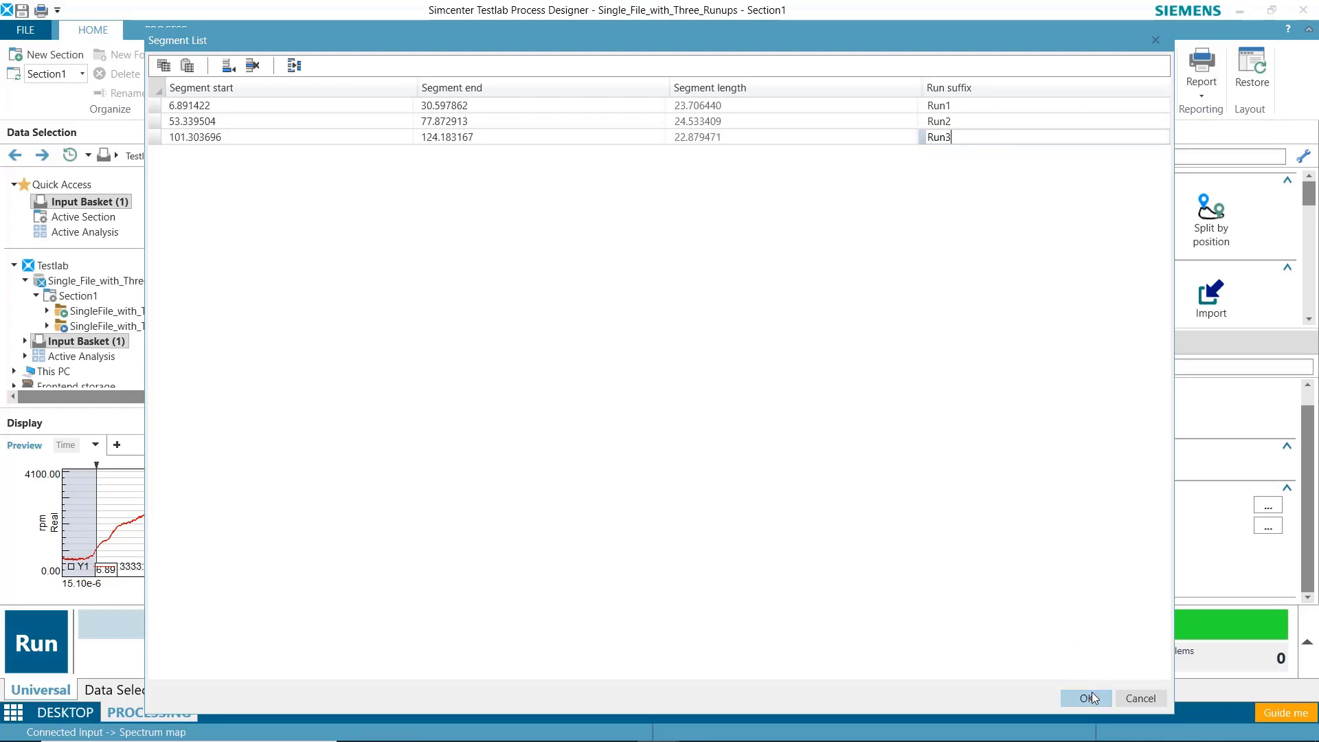
left_click(1086, 698)
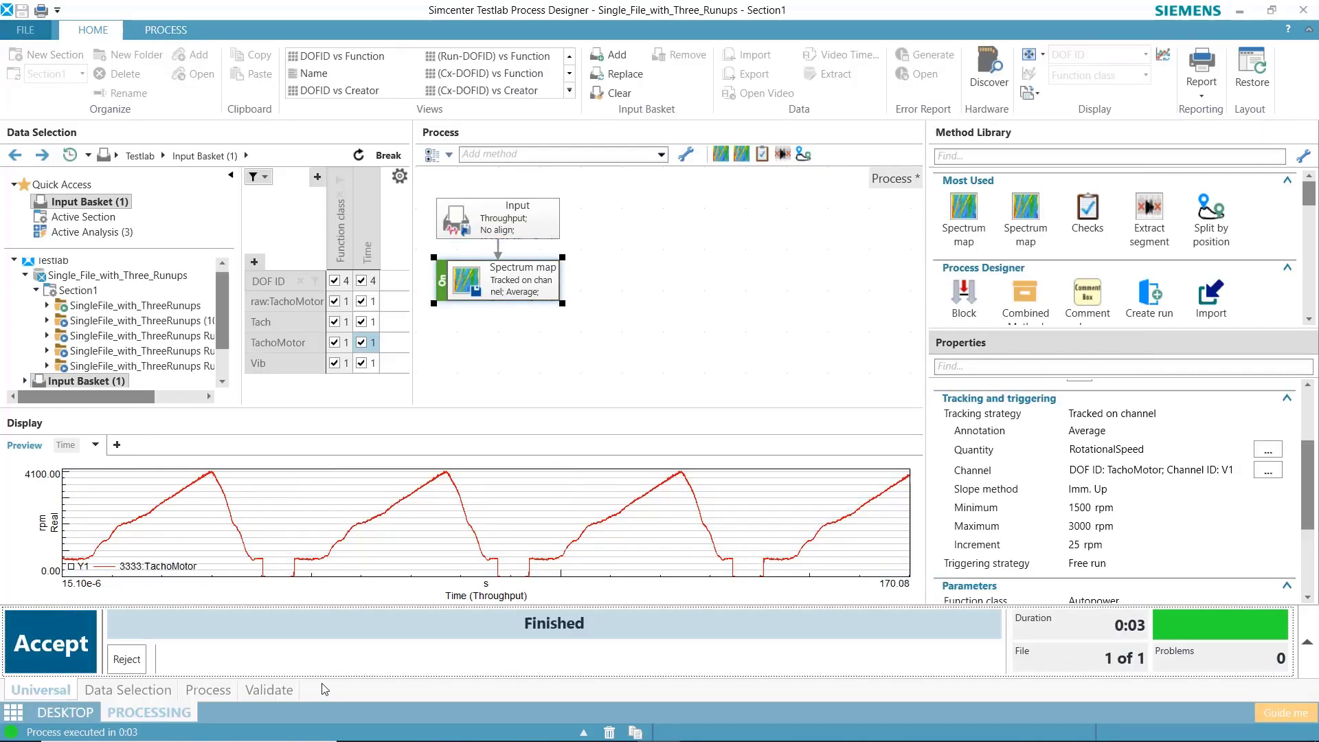
mouse_move(233, 394)
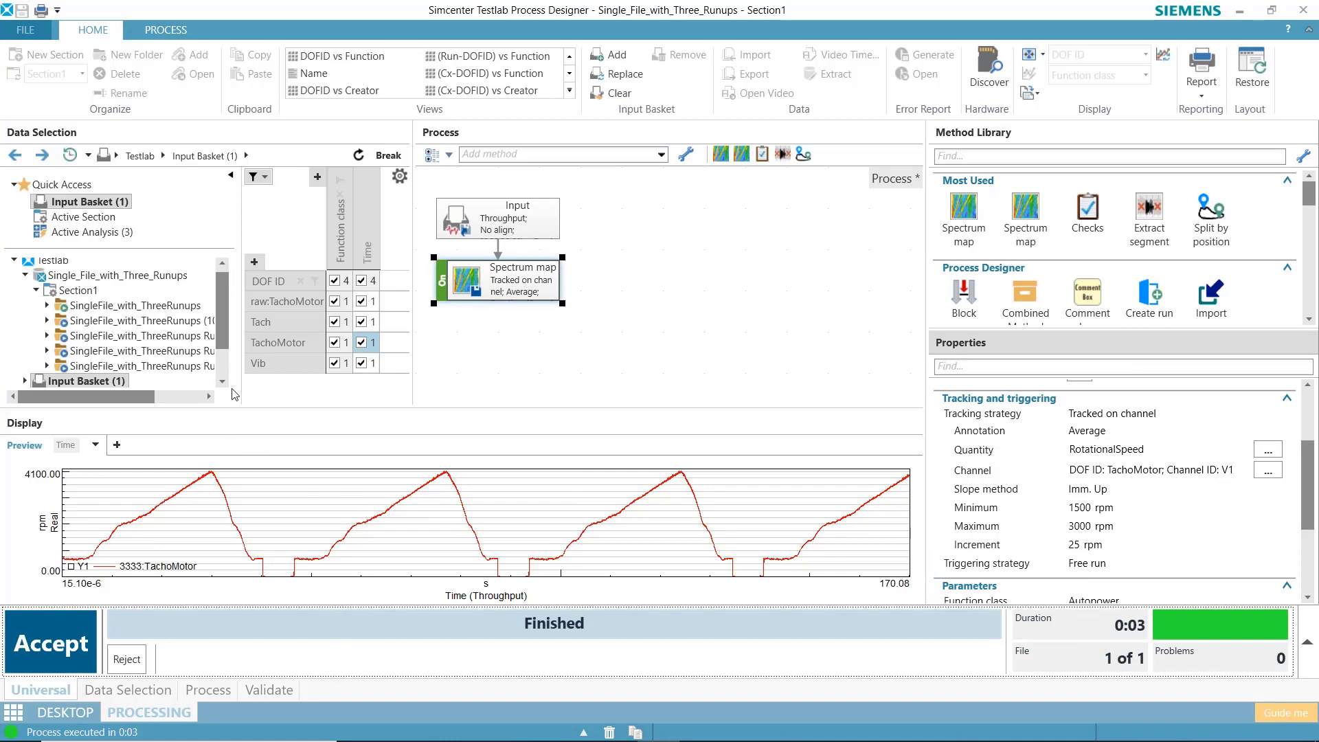
Preview the three AutoPower Vib spectrum maps versus rpm in Active Analysis.
scroll("down", 3)
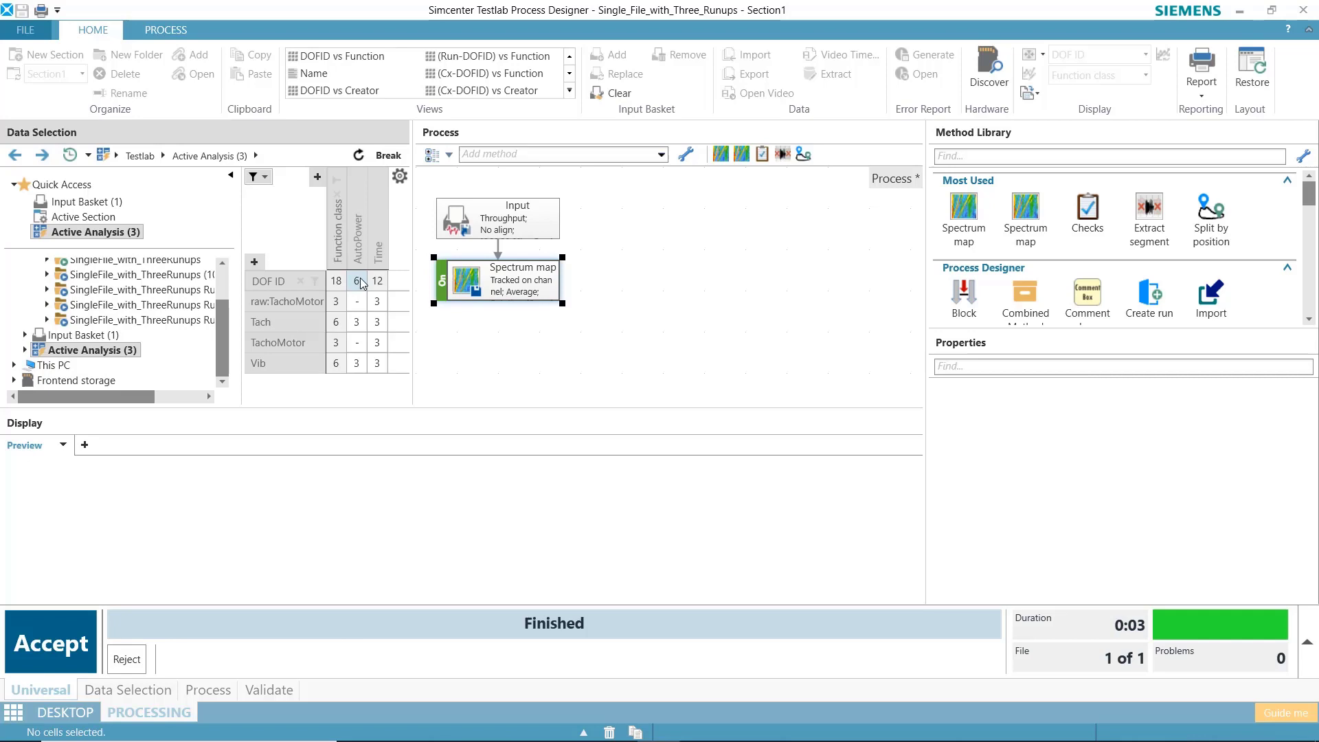
left_click(357, 363)
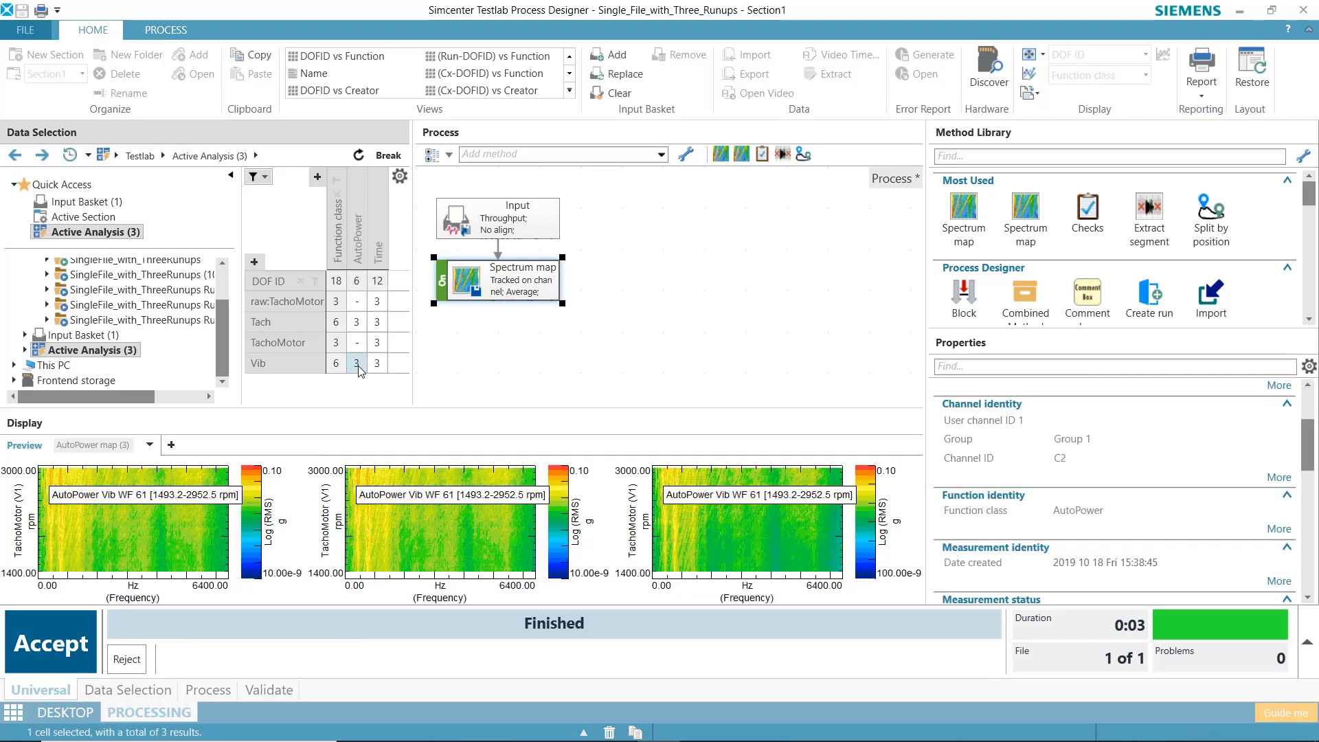